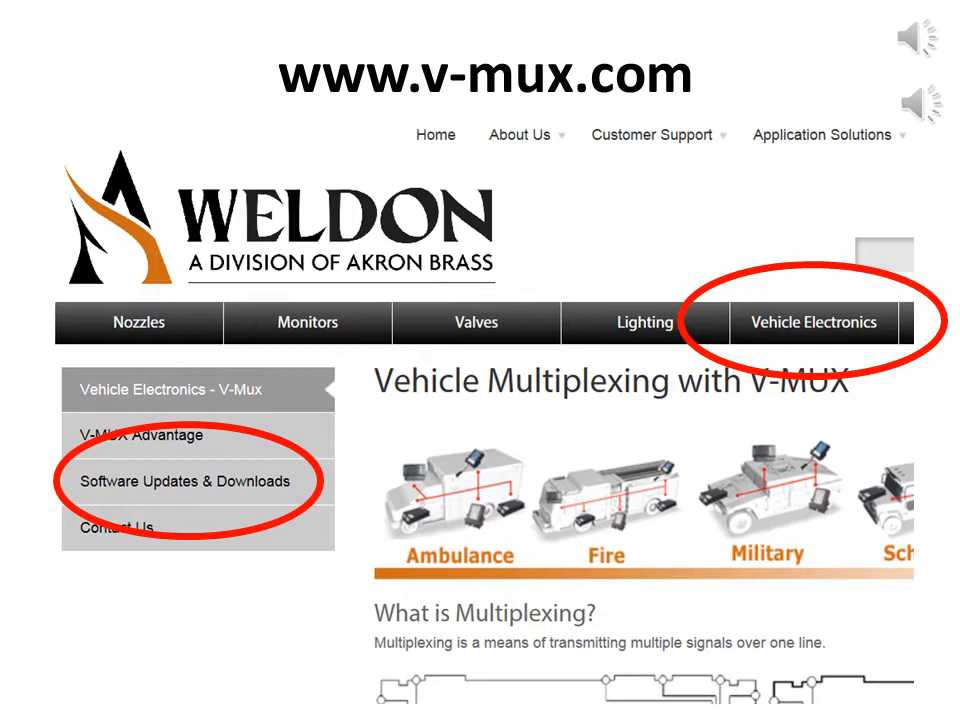
Save a node OS .bin file from the Software Updates & Downloads page via Save target as
click(180, 480)
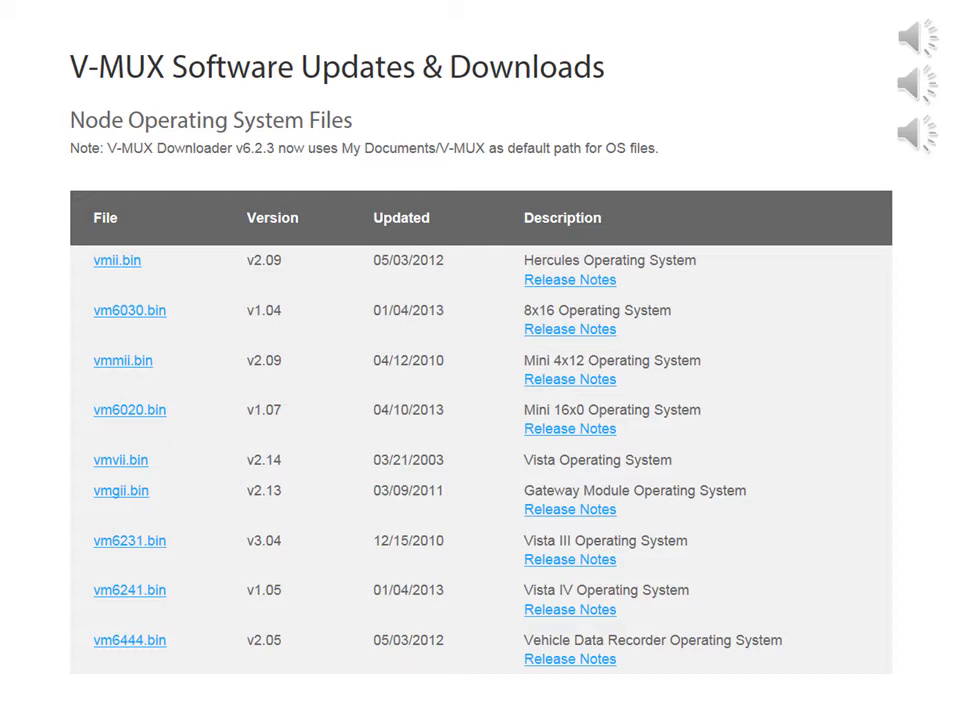
right_click(116, 260)
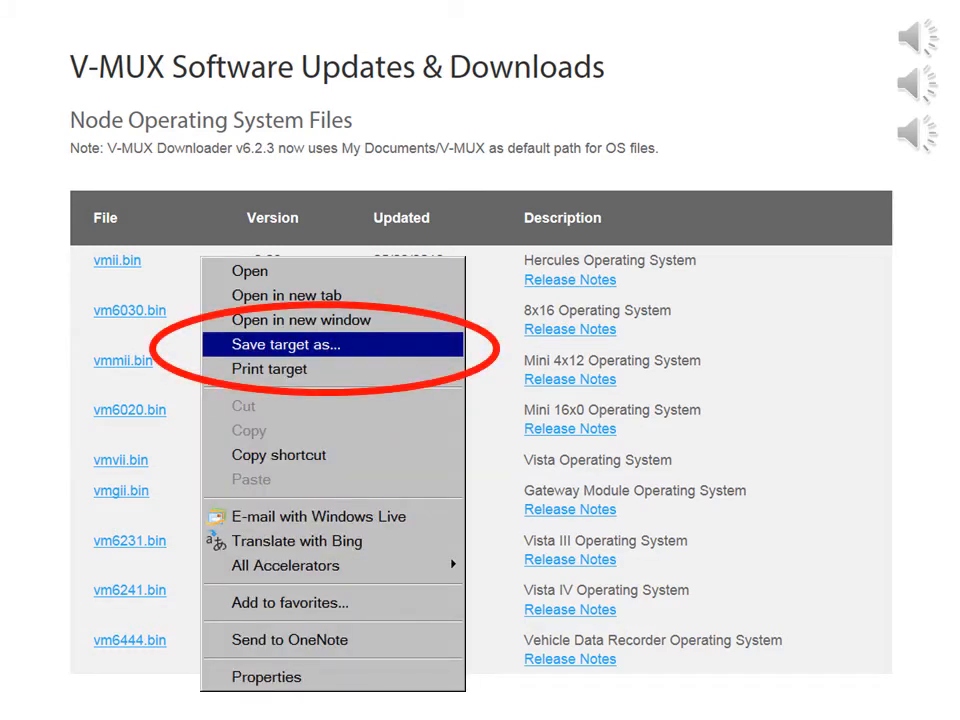
click(286, 344)
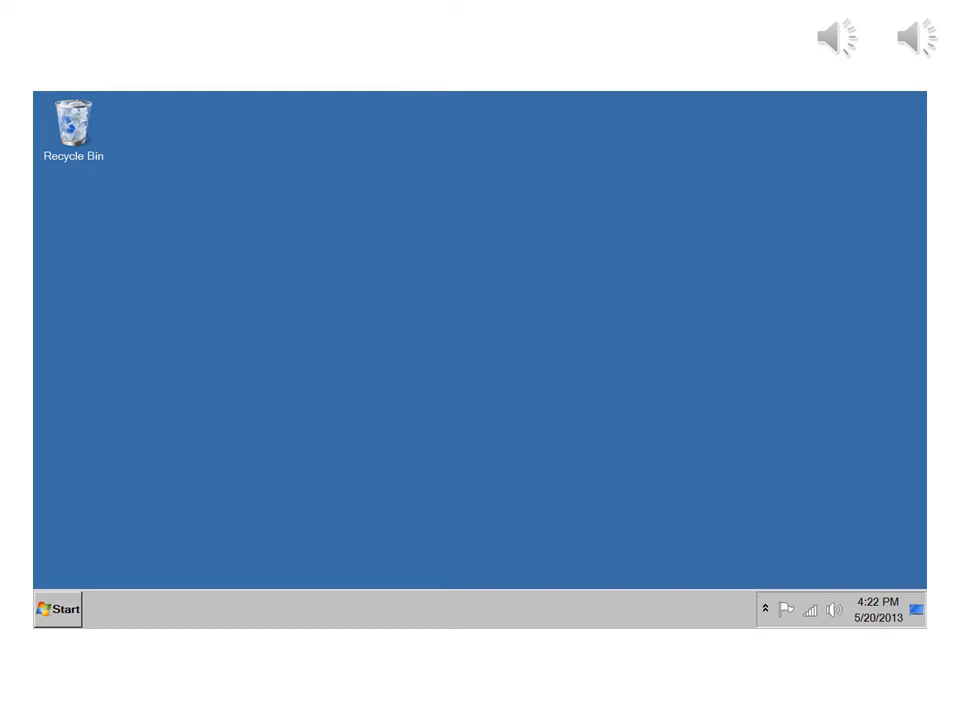
Reach the Documents folder from the Start menu
click(56, 608)
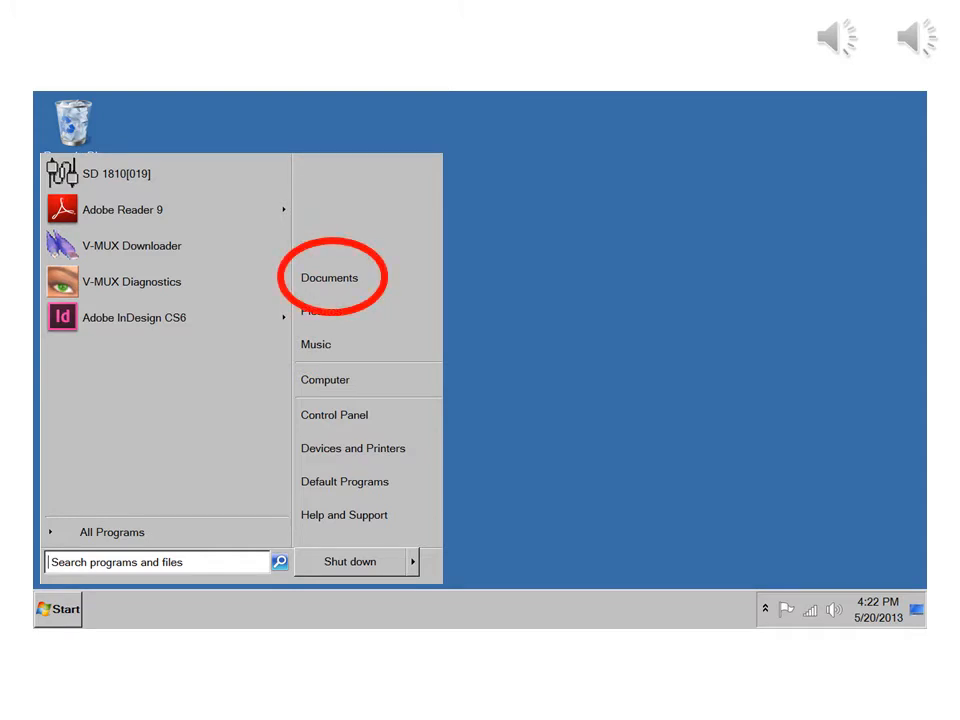
click(328, 276)
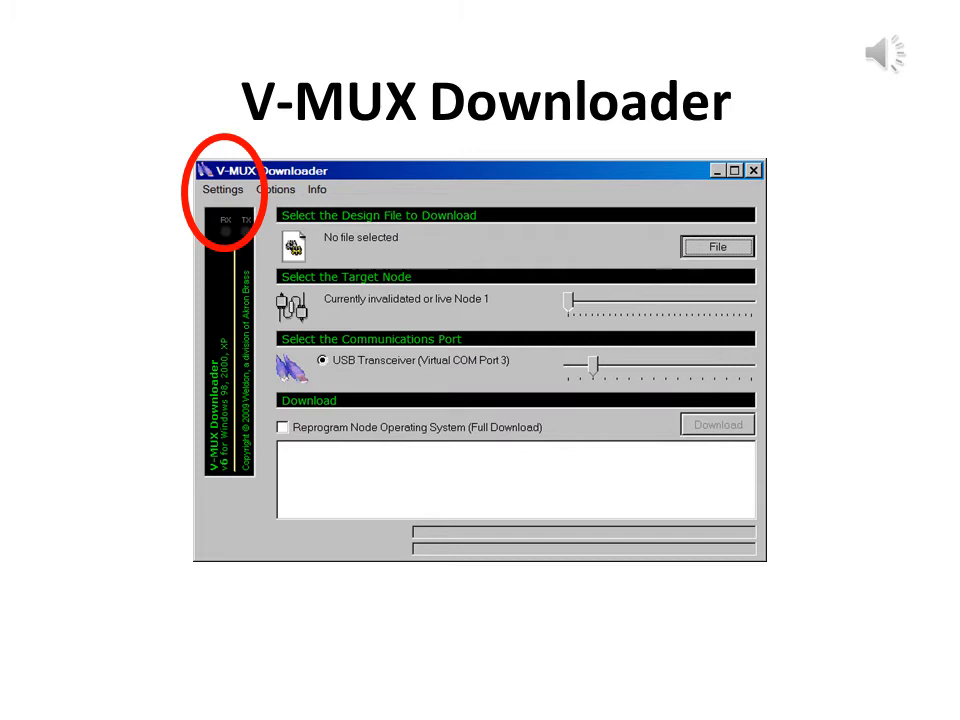
List the node OS versions found via Settings > Node OS versions (F9)
click(222, 190)
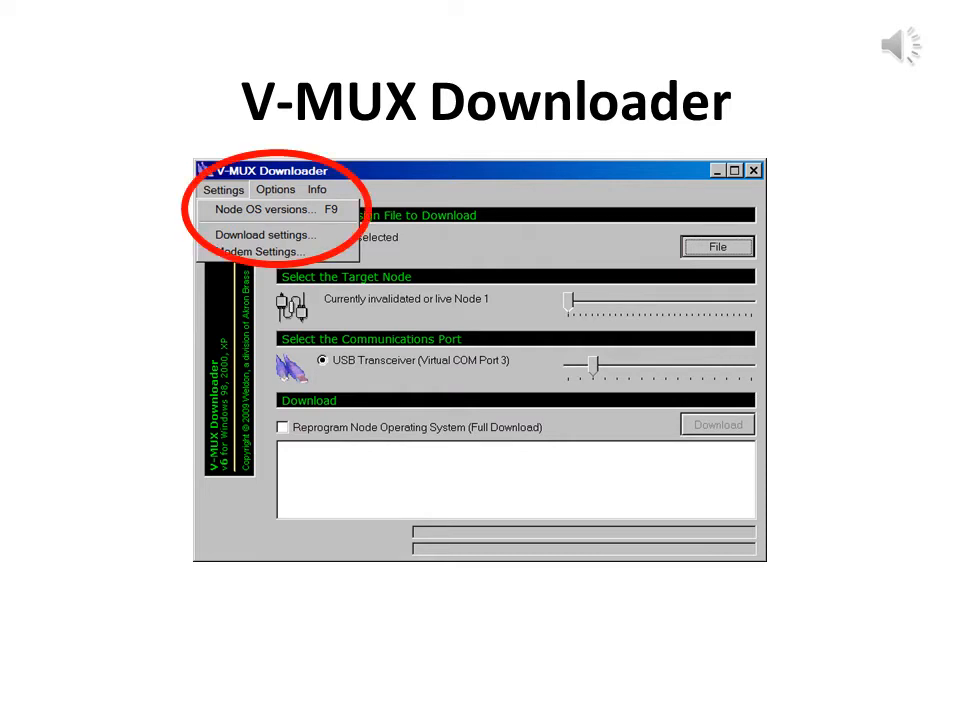
click(260, 210)
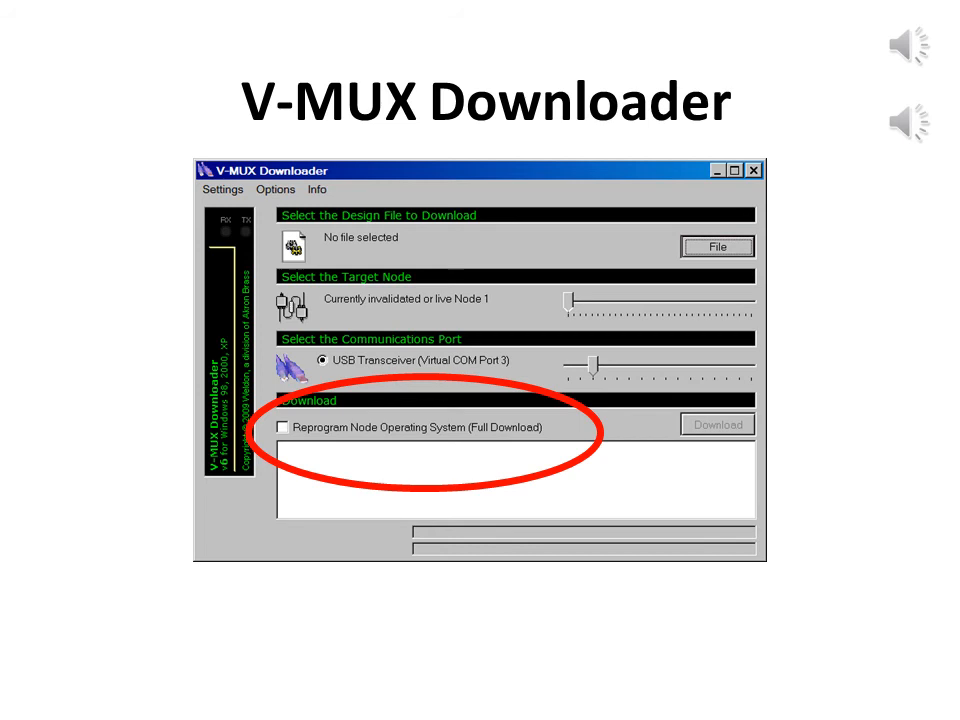
Choose the Node 1.bin Hercules-04 design file, listing vmii.bin version 2.09
click(716, 248)
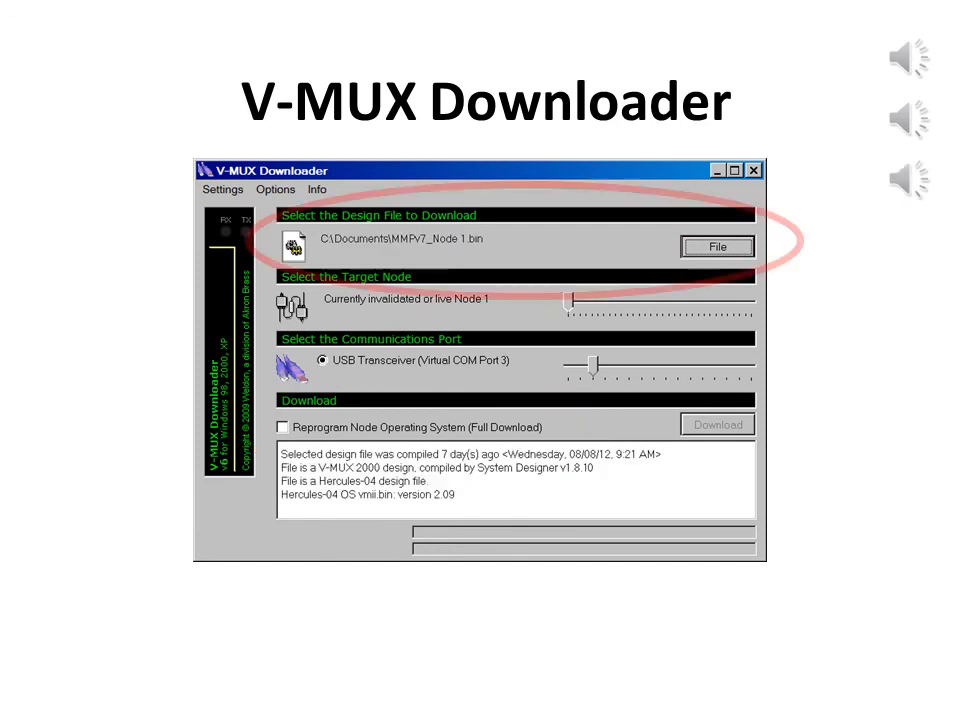